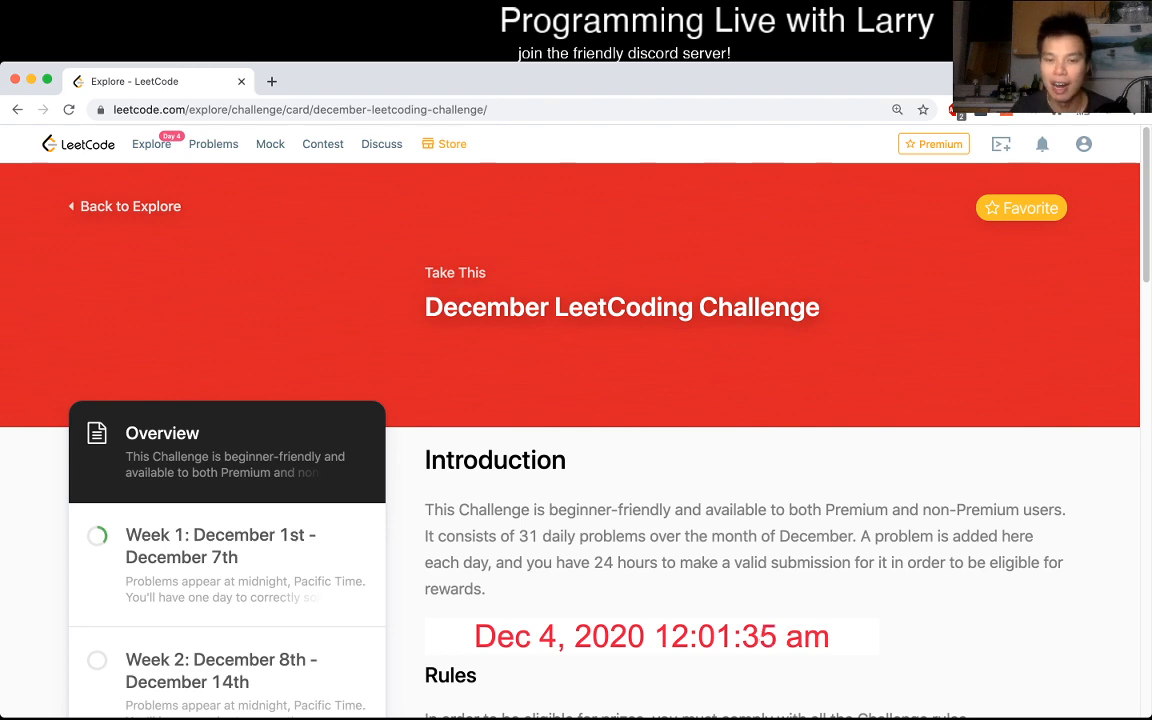
Scroll to Week 1 of the December challenge and open 'The kth Factor of n'.
scroll("down", 3)
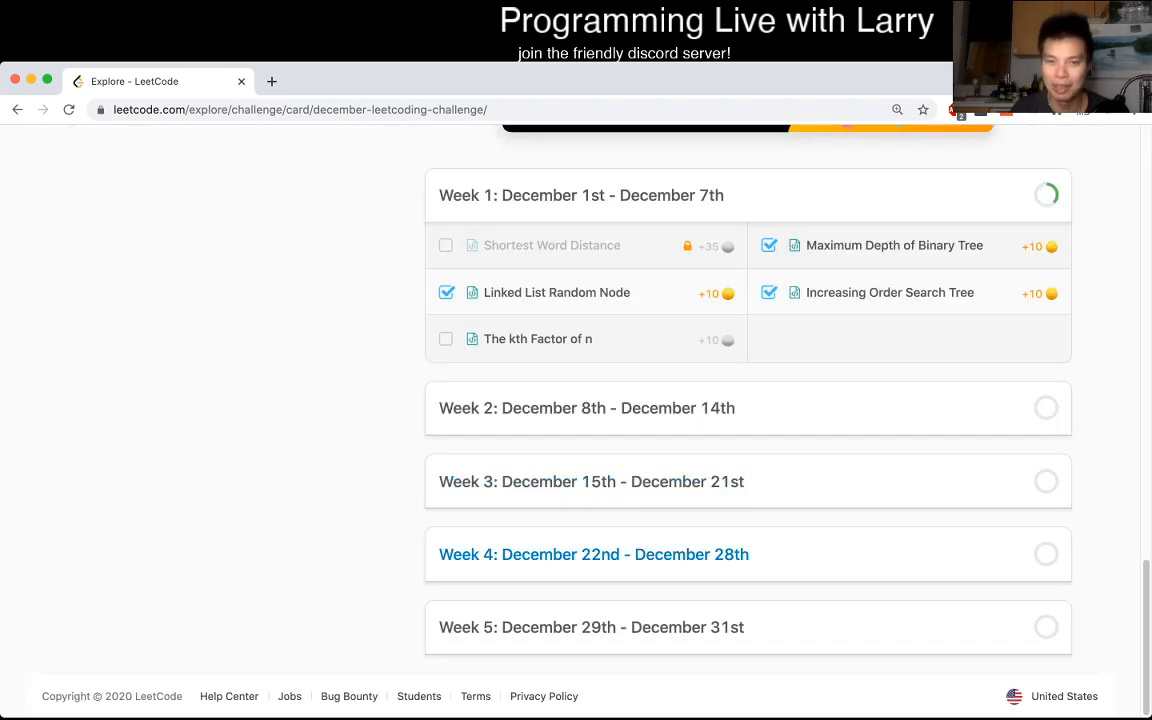
left_click(538, 338)
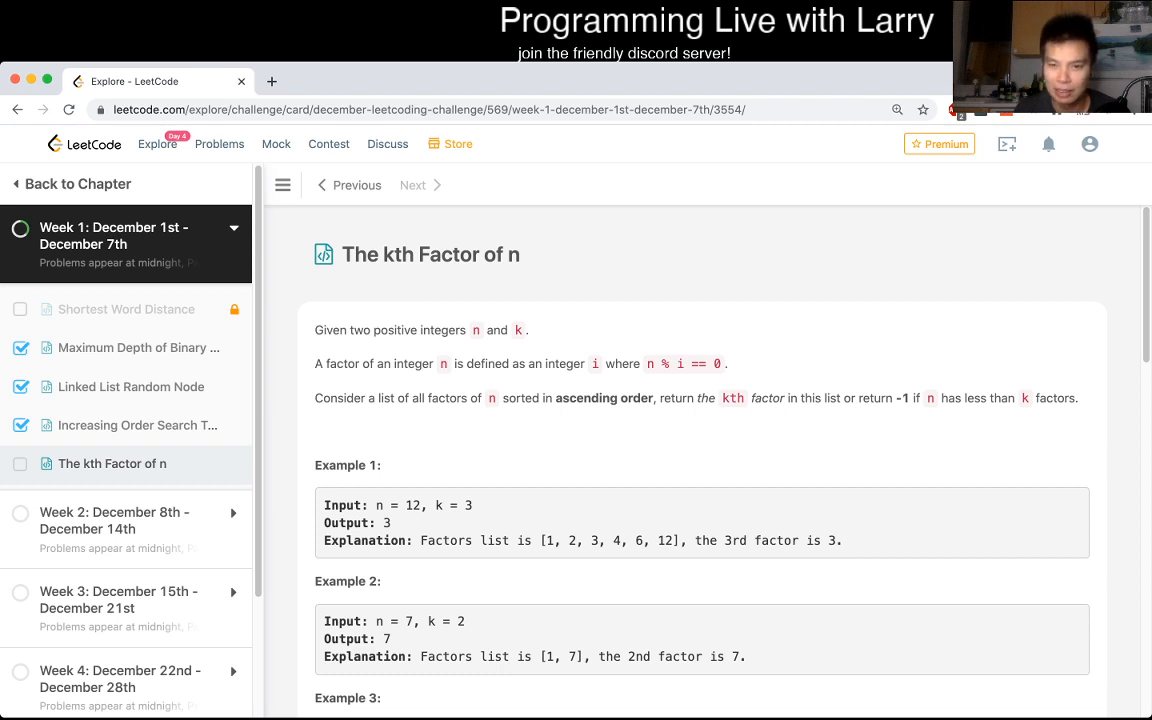
scroll("down", 3)
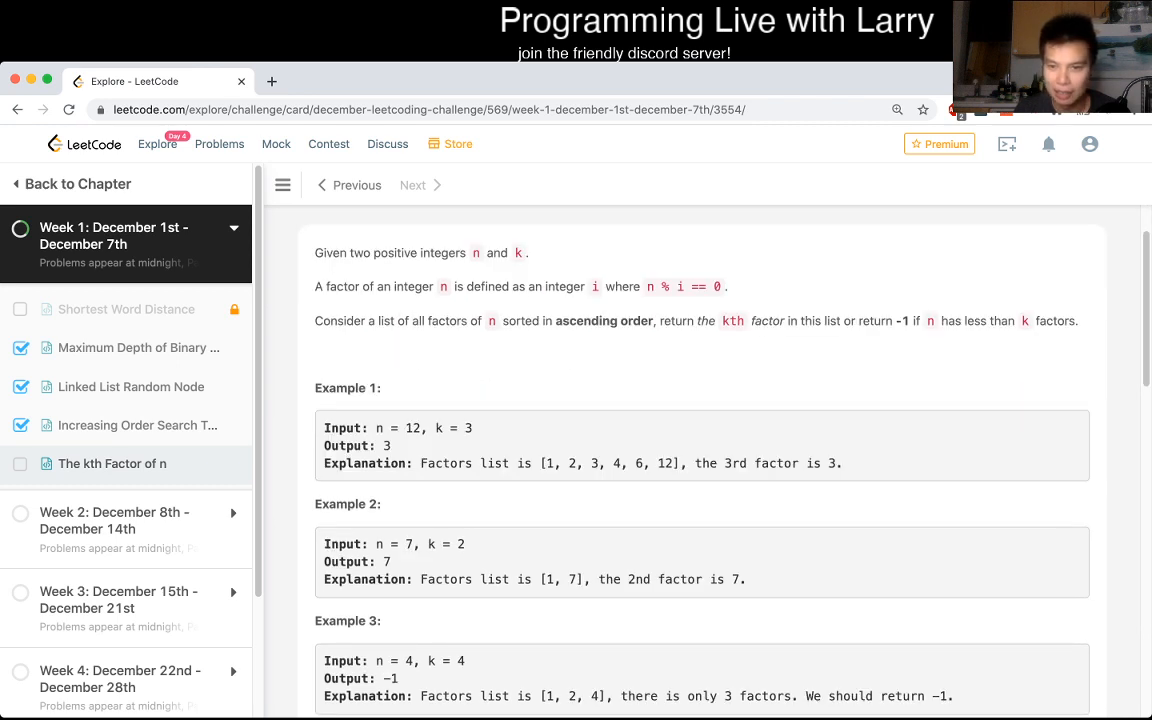
scroll("down", 3)
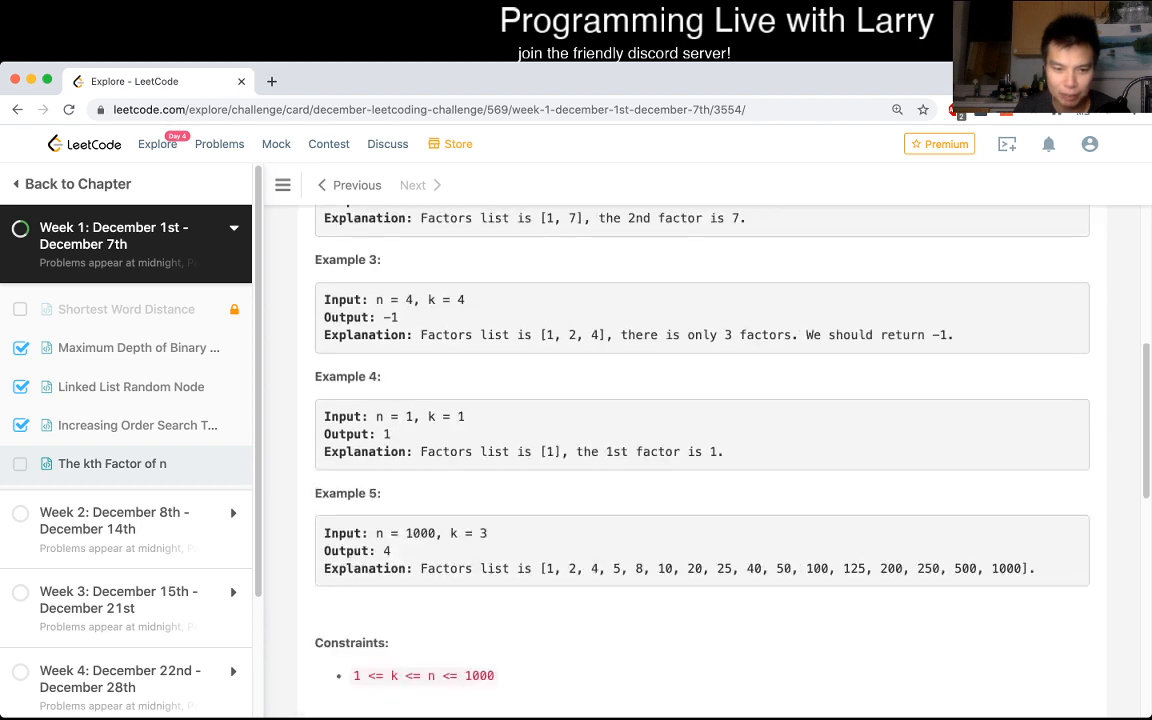
scroll("down", 3)
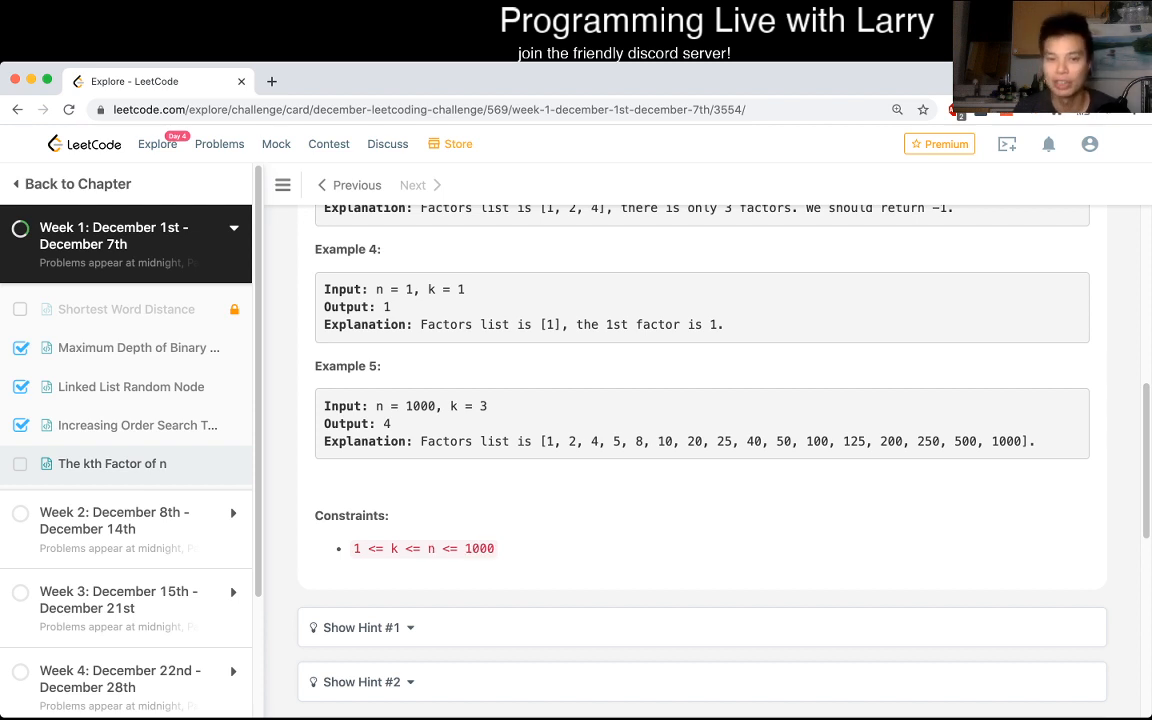
left_click_drag(548, 441, 1034, 441)
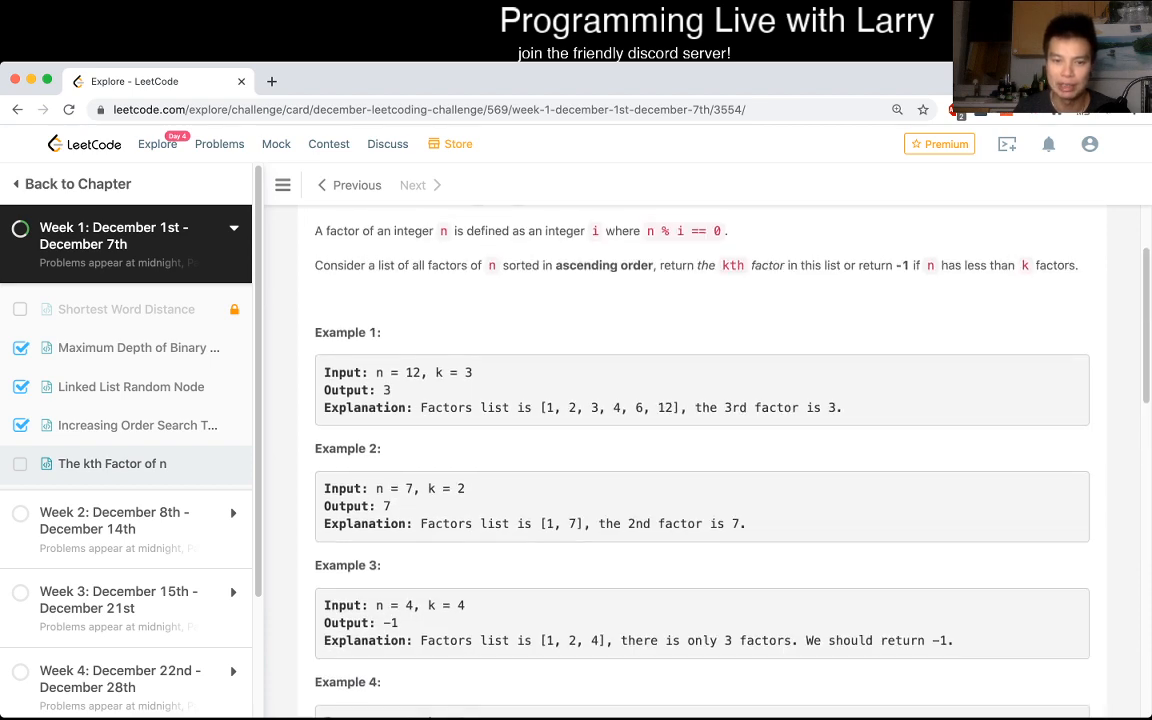
scroll("down", 3)
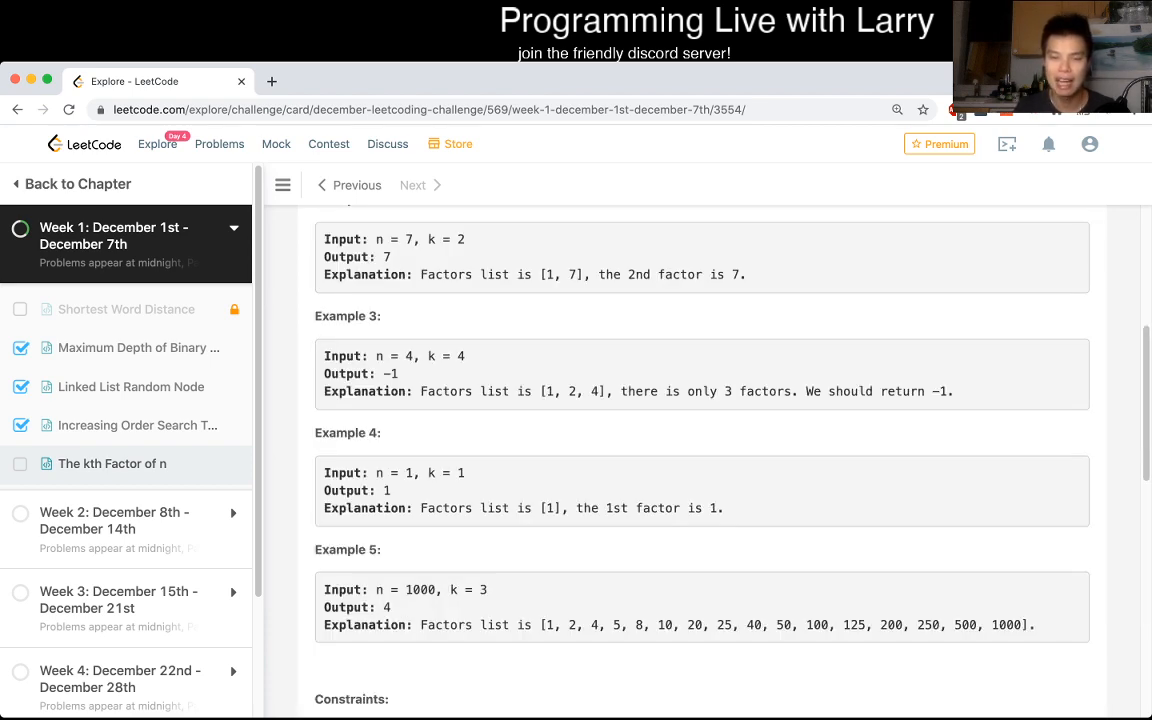
scroll("down", 3)
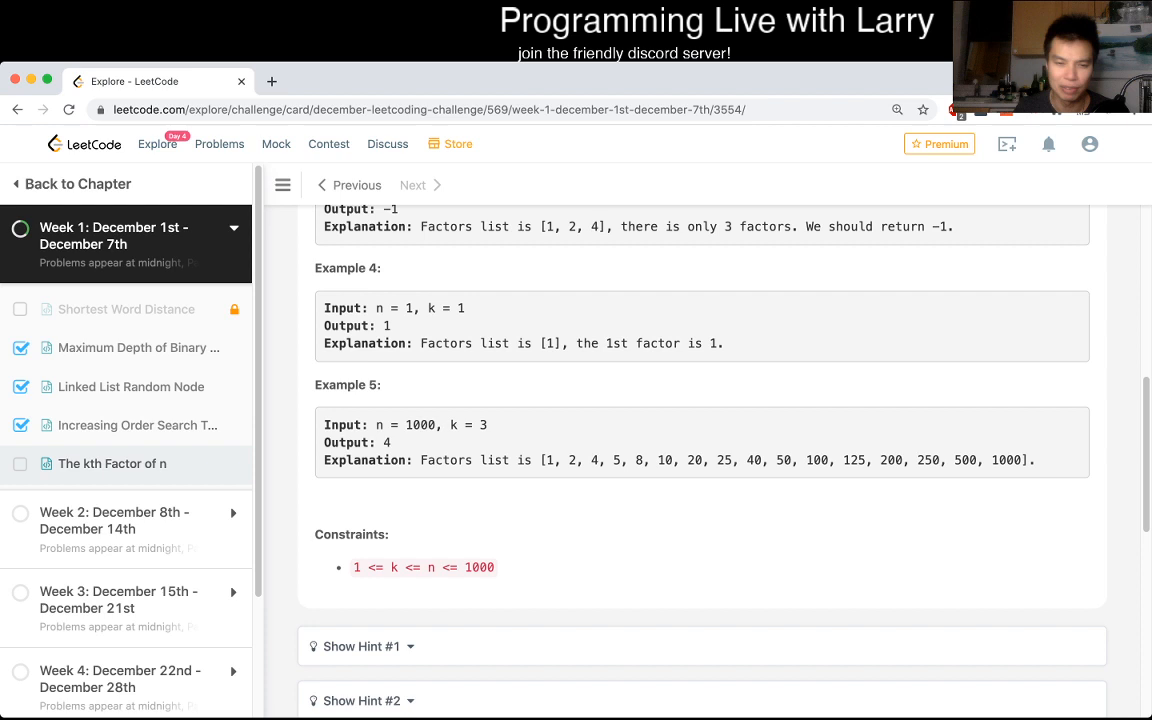
double_click(478, 567)
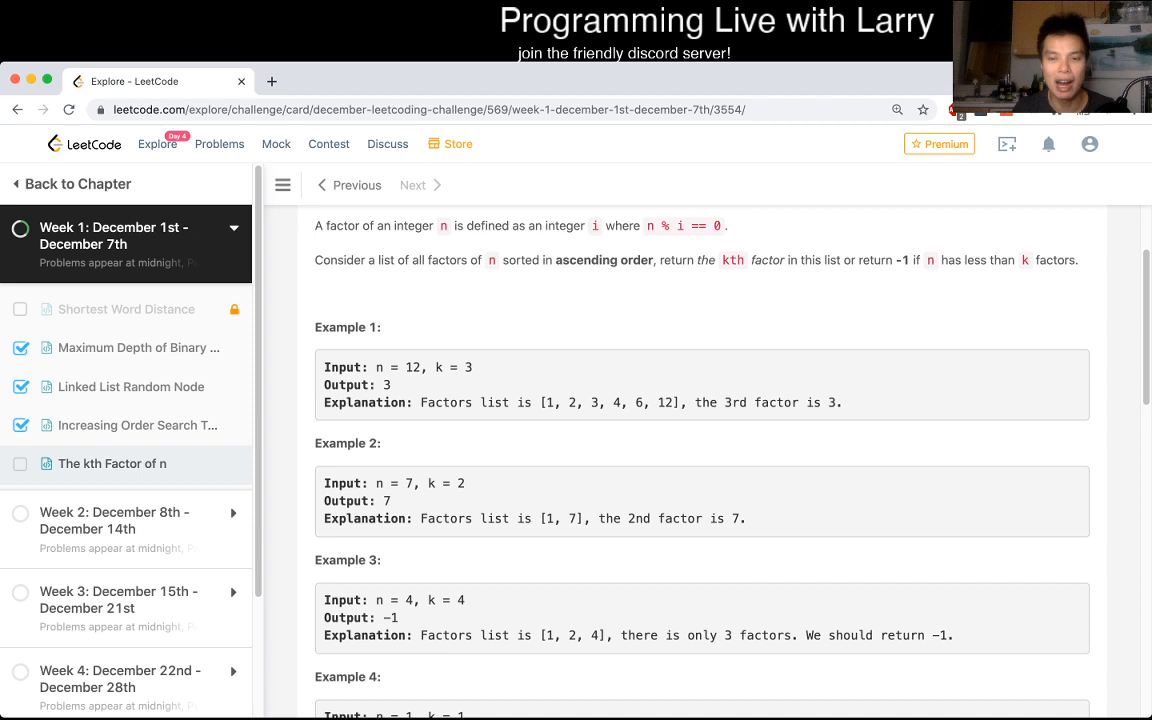
scroll("down", 3)
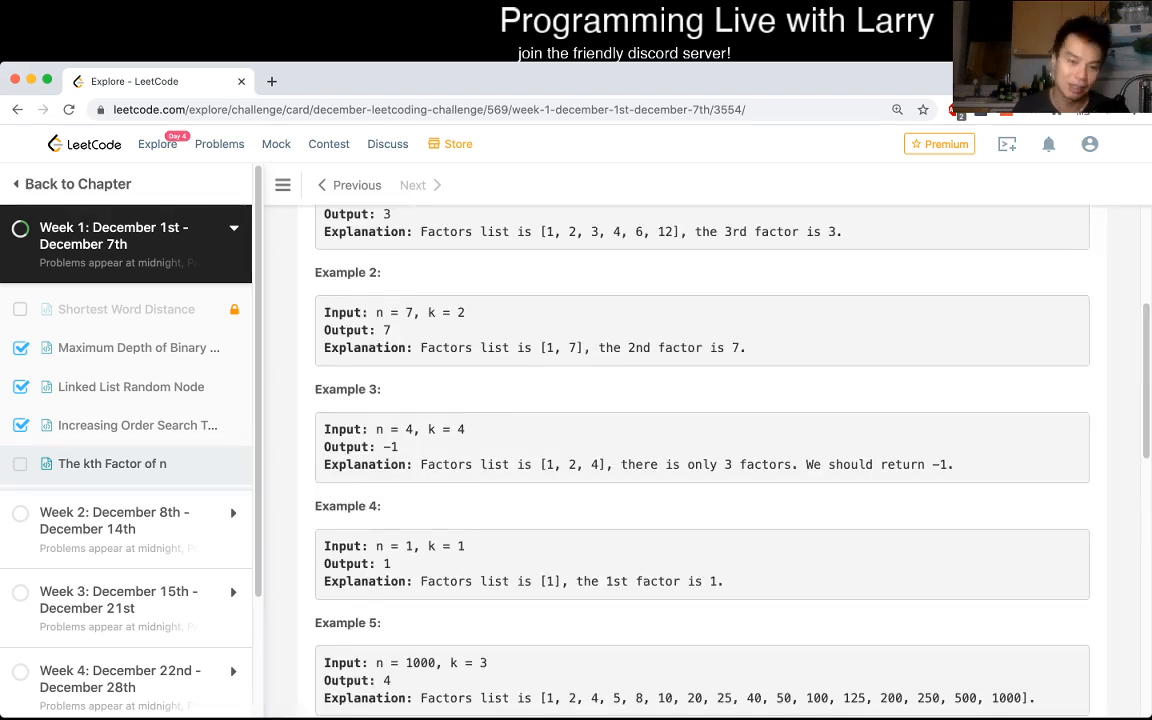
Write a loop collecting every i in range(1, n + 1) where n % i == 0 into factors.
scroll("down", 3)
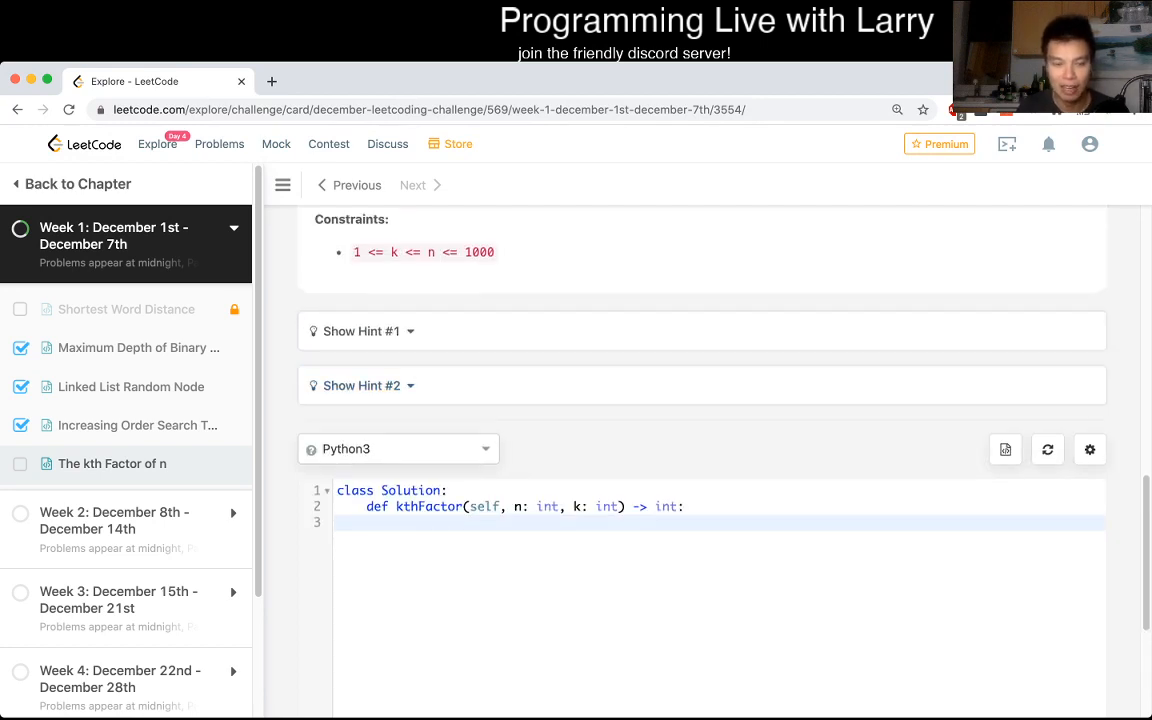
type("factors =")
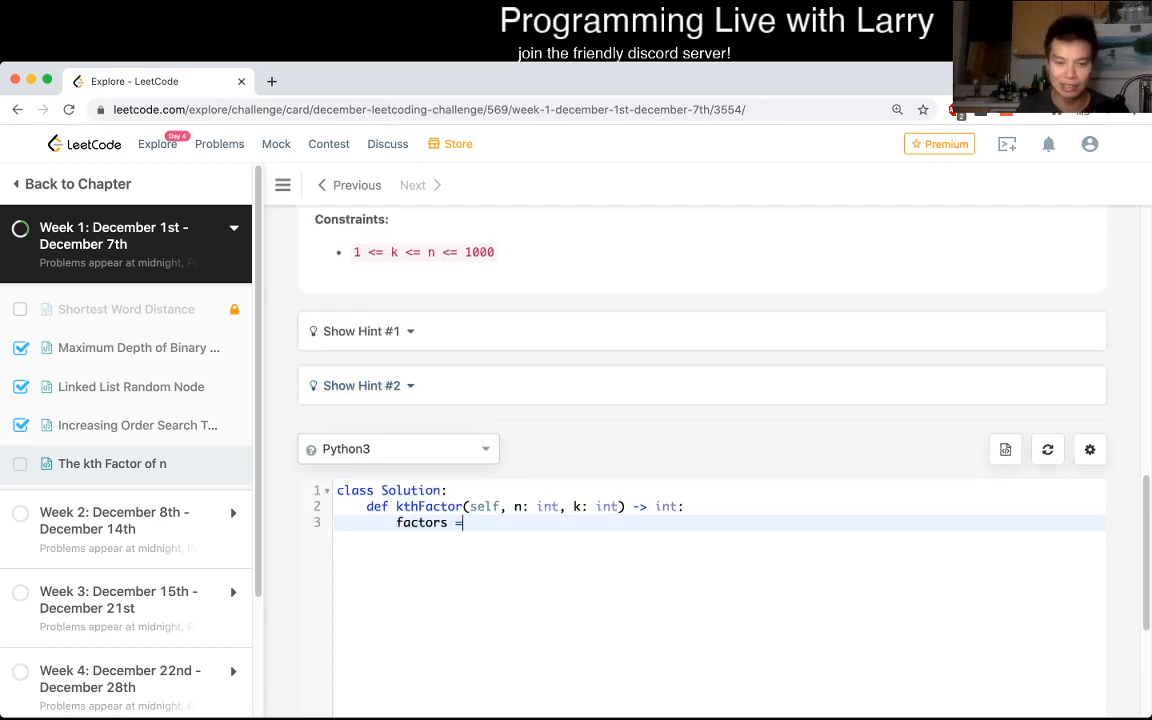
type("[]")
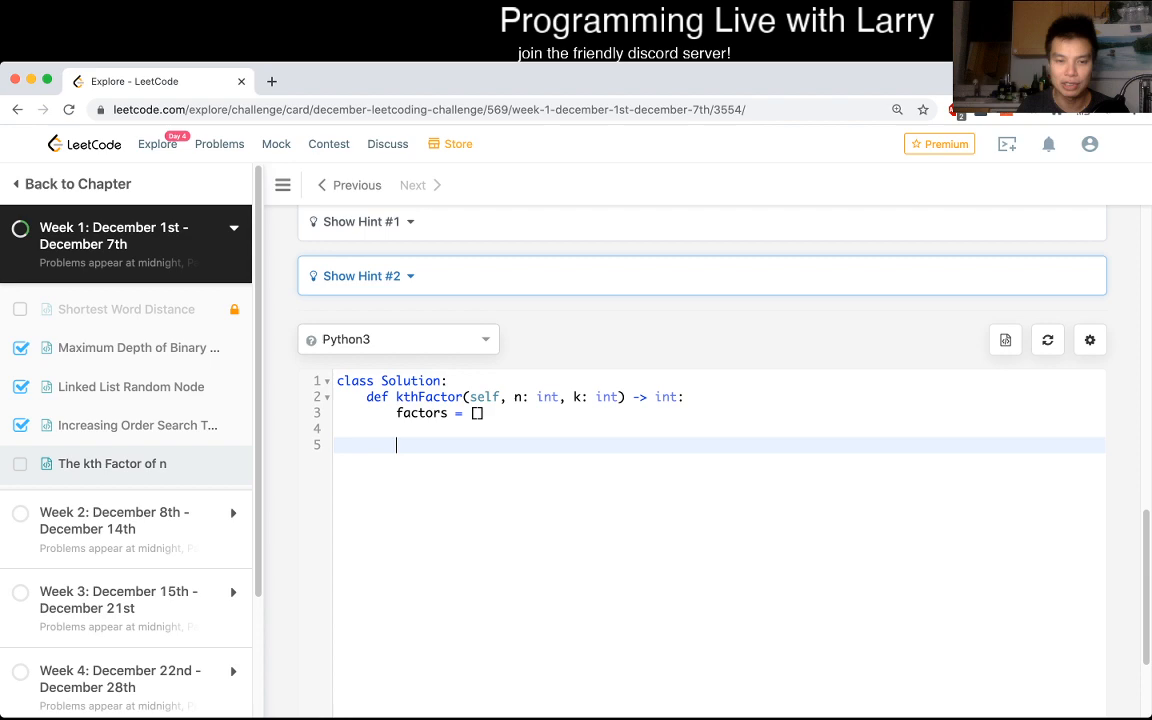
type("for")
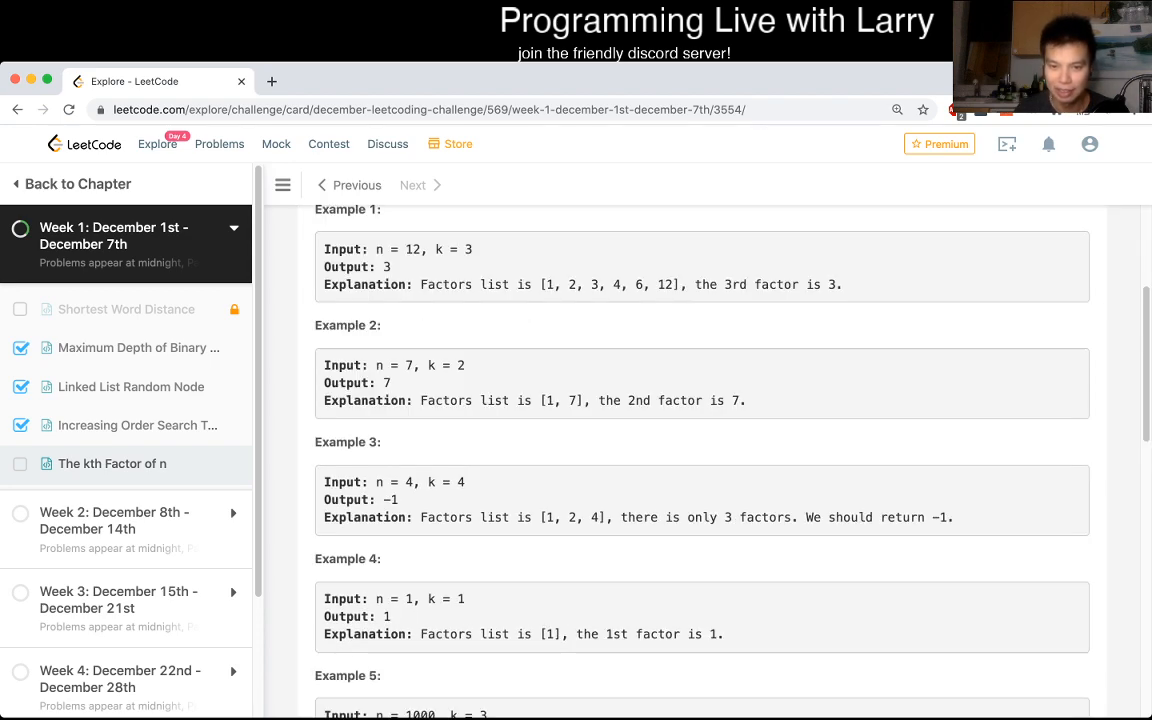
scroll("down", 3)
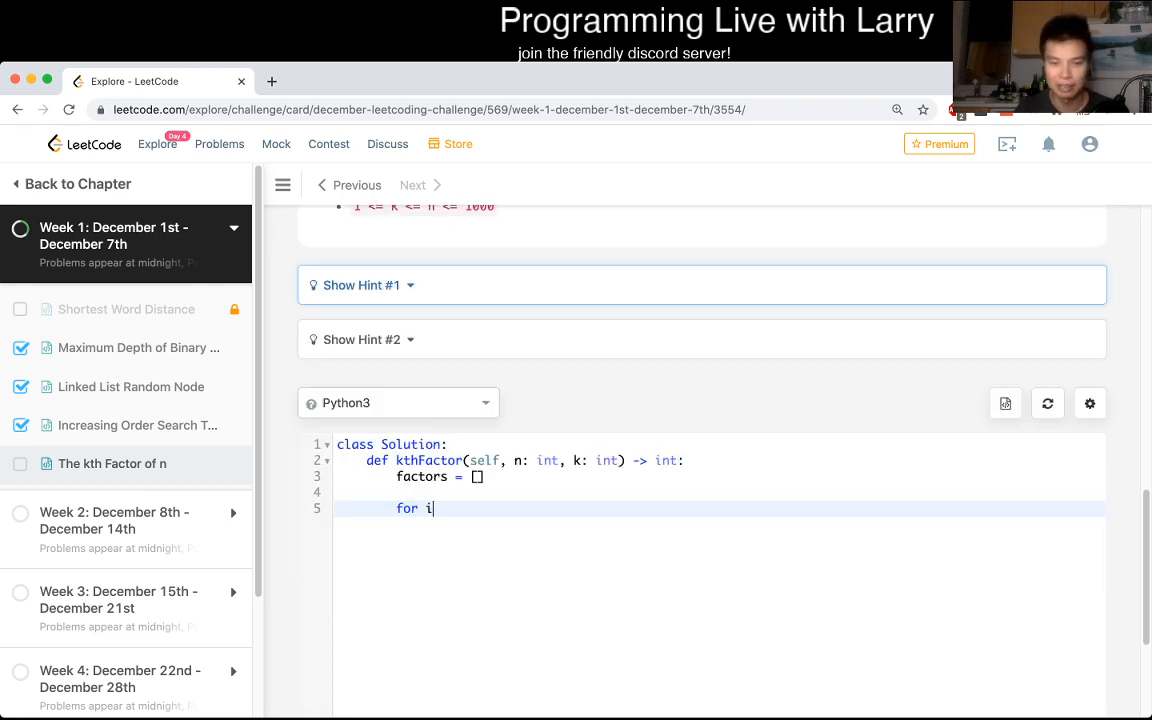
type("in range(1, n")
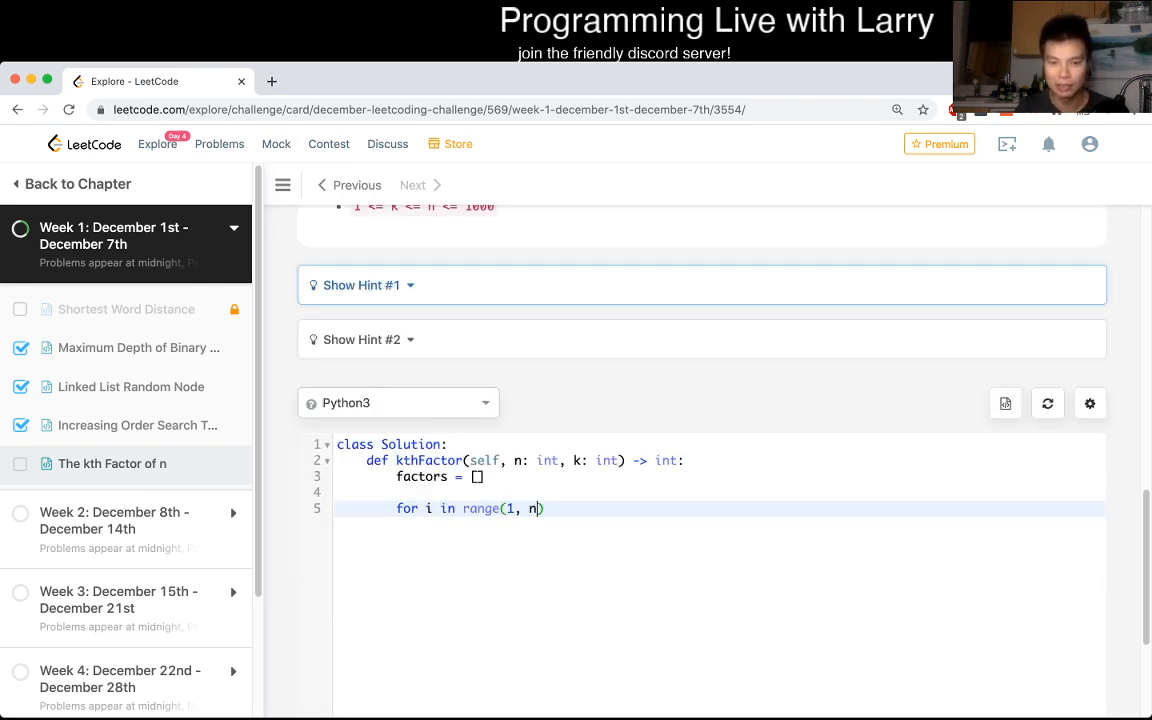
type("+ 1):")
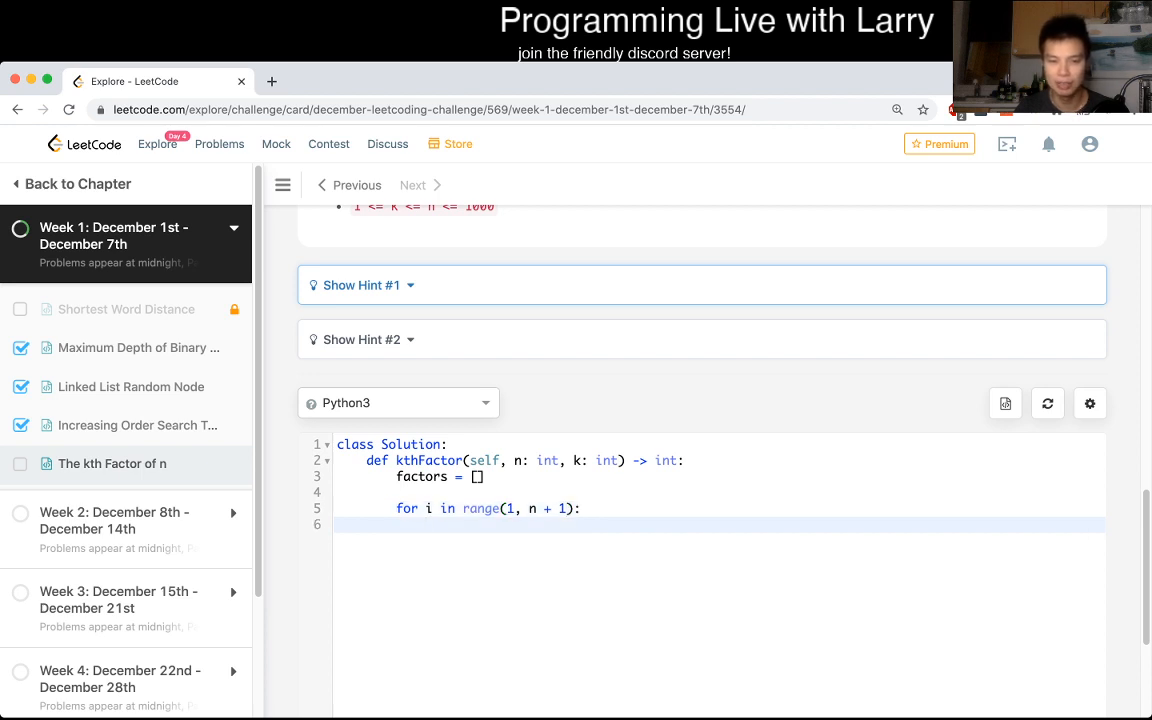
type("if n % i ==")
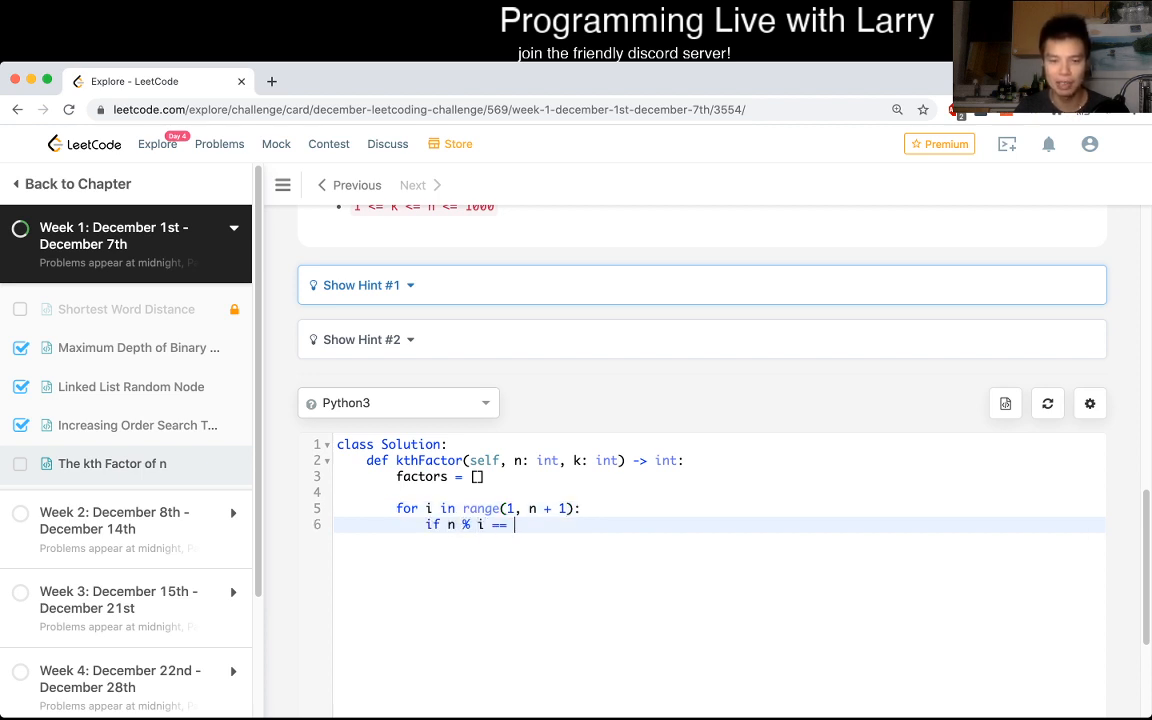
type("0:")
type("factors.append(i")
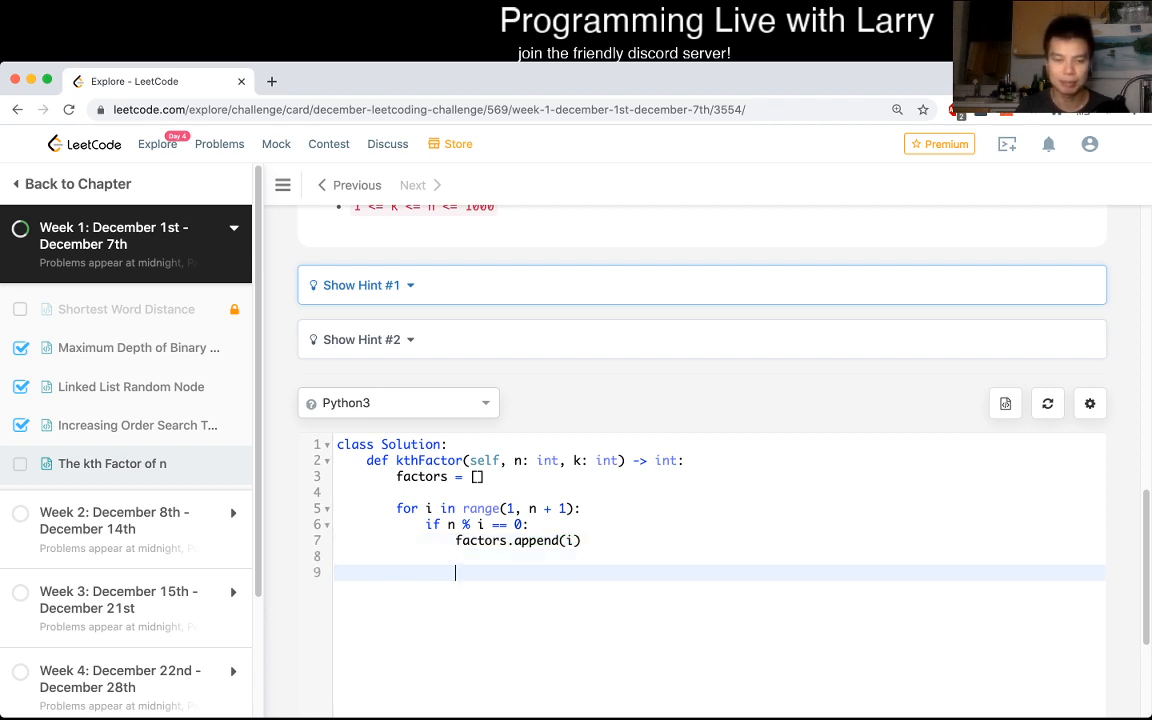
Add 'return factors[k]' and highlight 'We should return -1' in Example 3.
type("return")
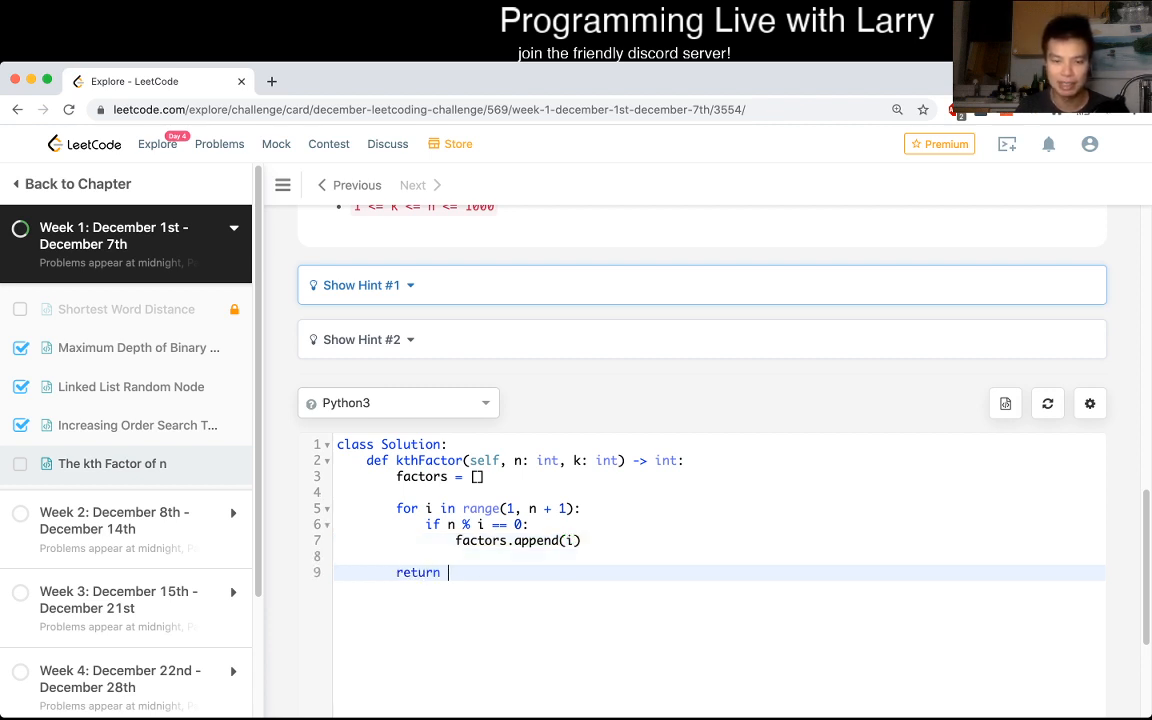
type("factors[k]")
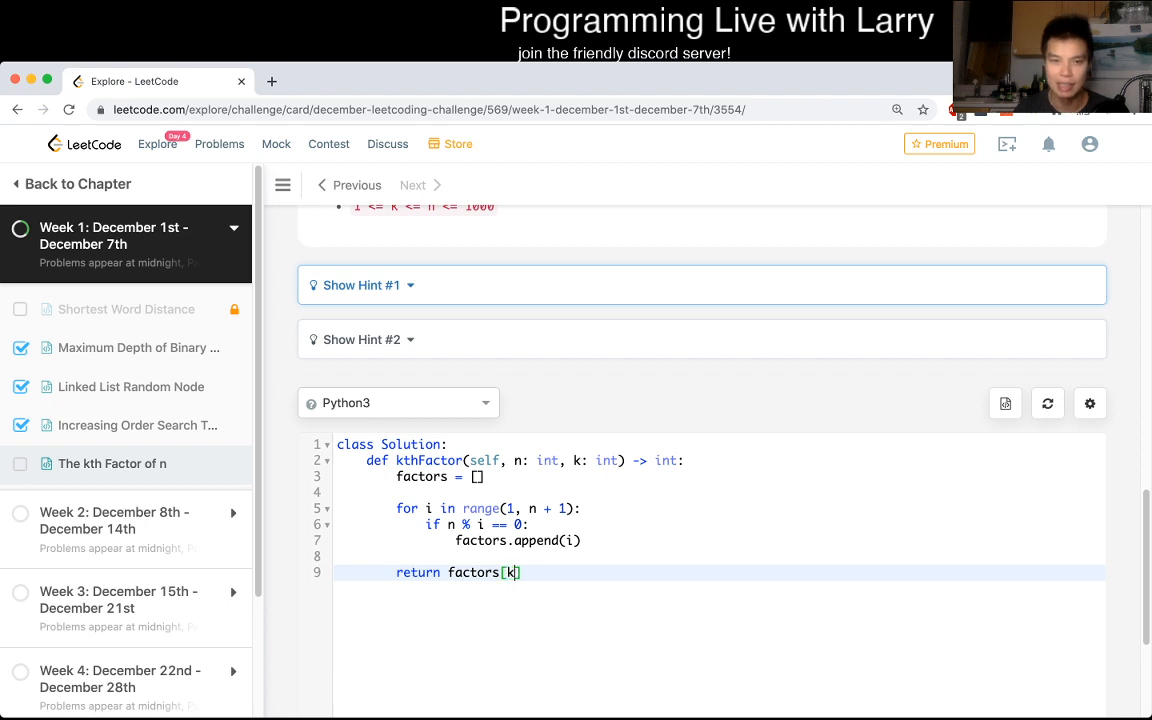
scroll("down", 3)
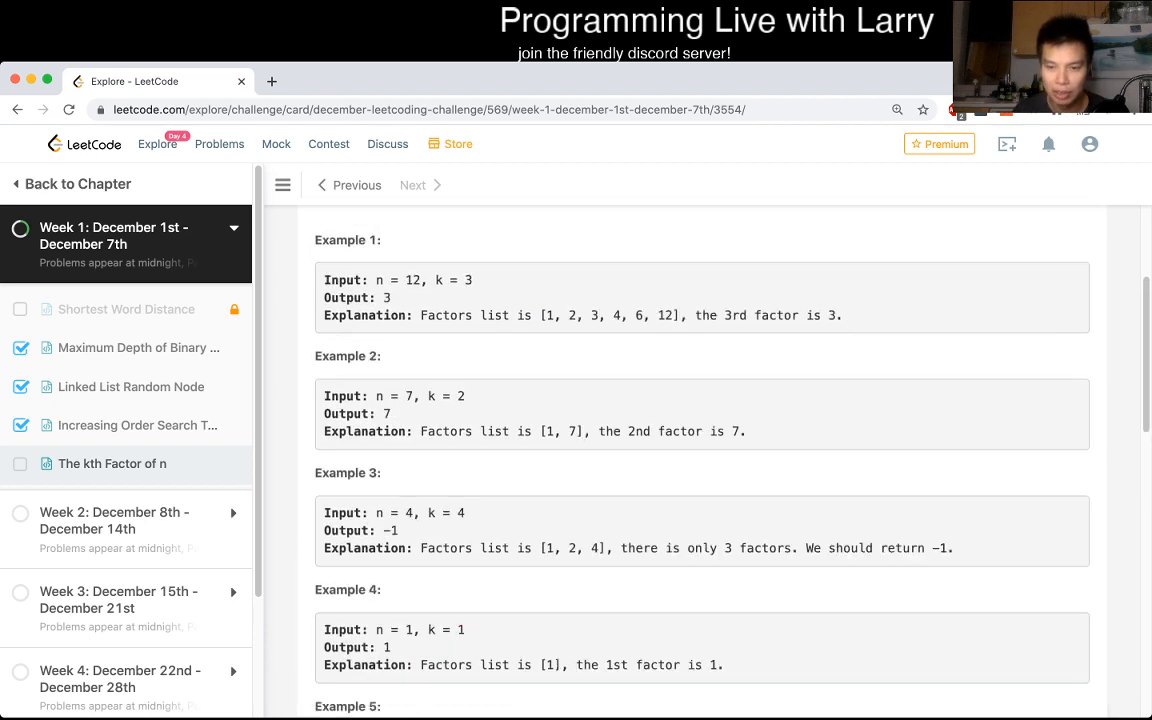
left_click_drag(803, 548, 951, 548)
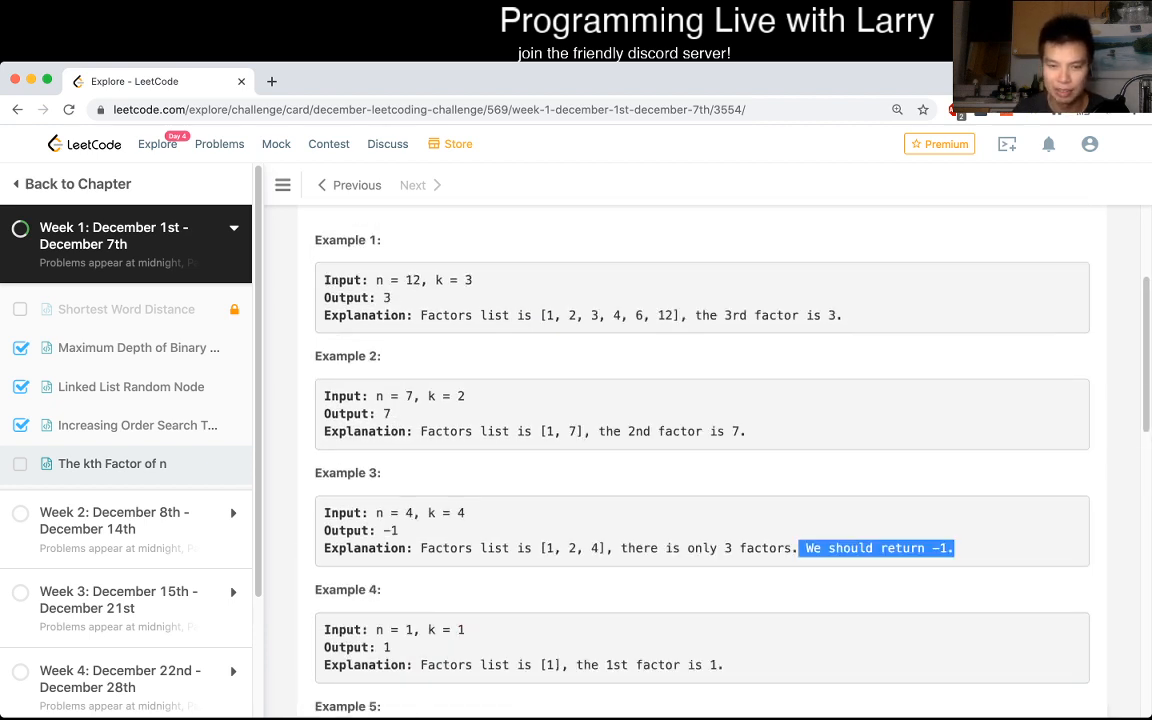
Insert a guard returning -1 when k >= len(factors) before the final return.
scroll("down", 3)
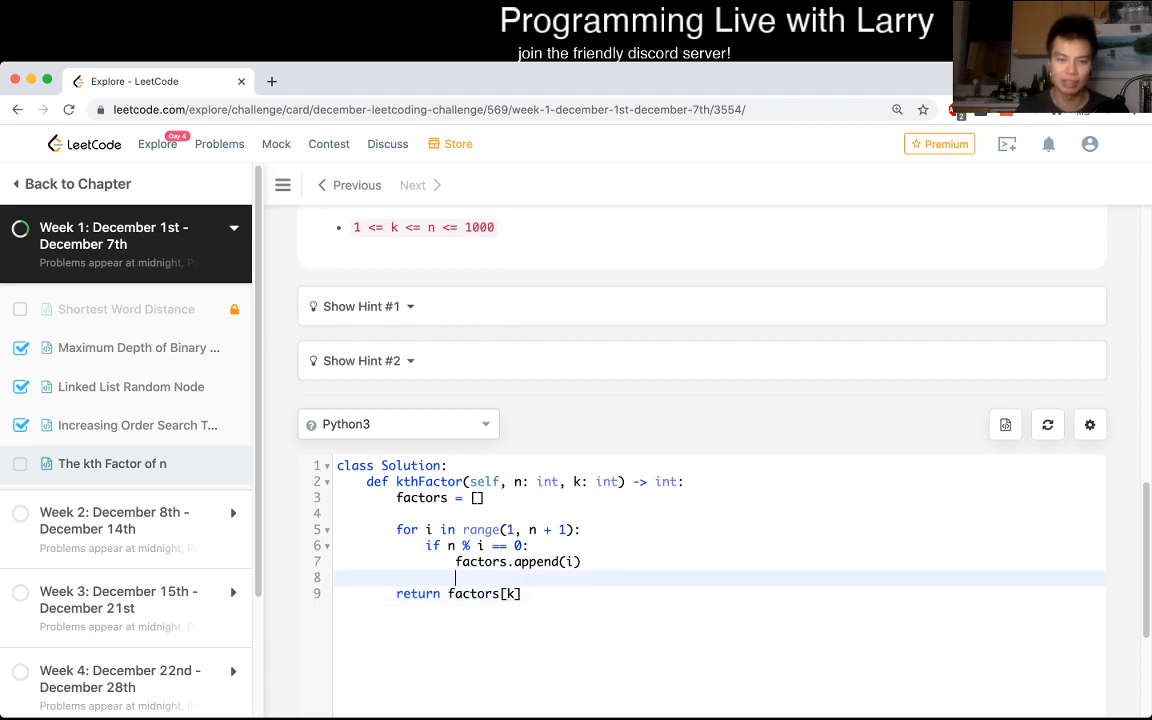
type("if len(")
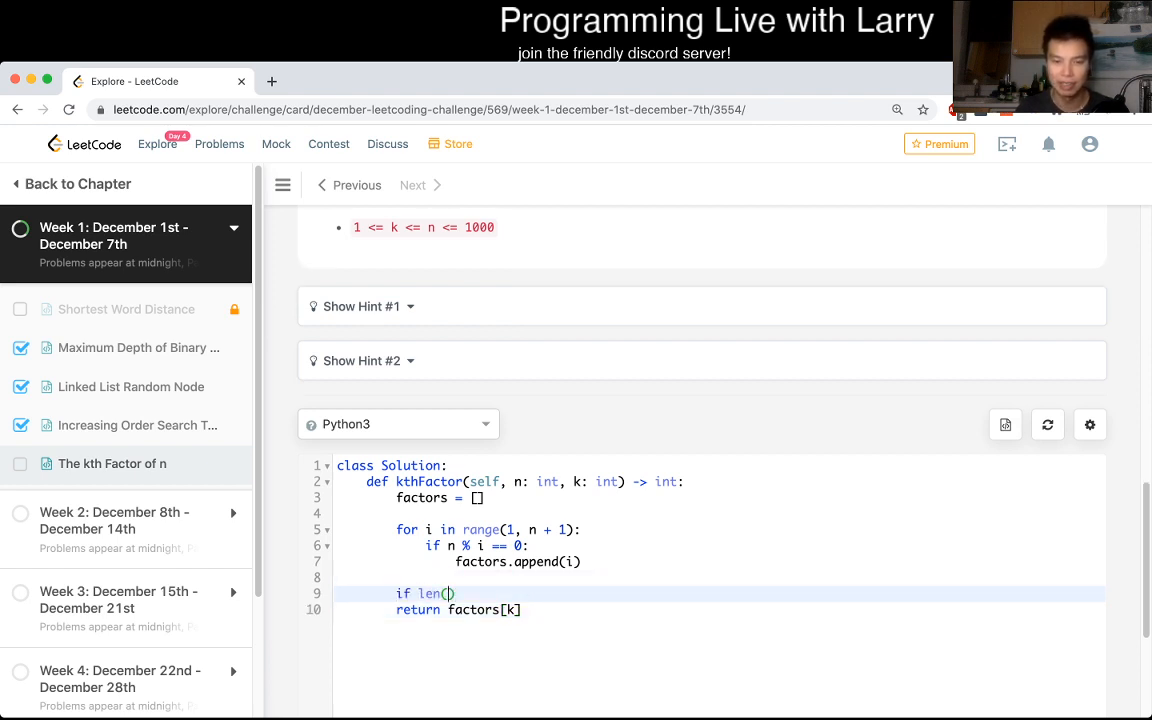
type("k")
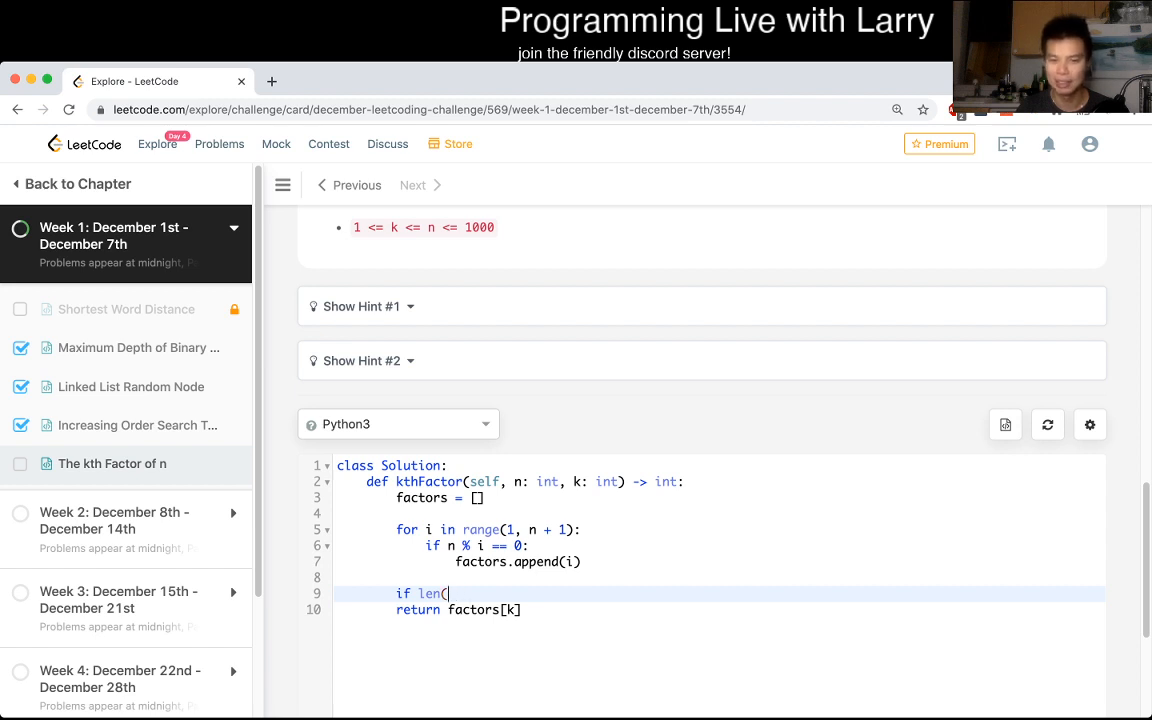
type("factors)")
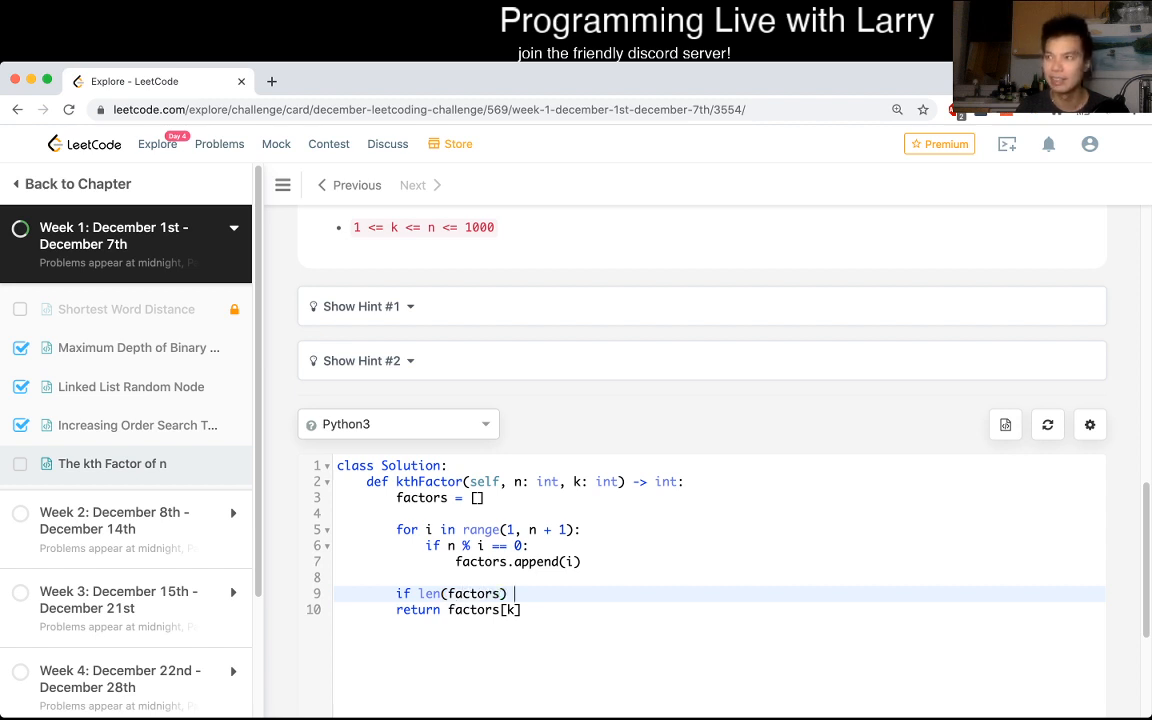
type("<")
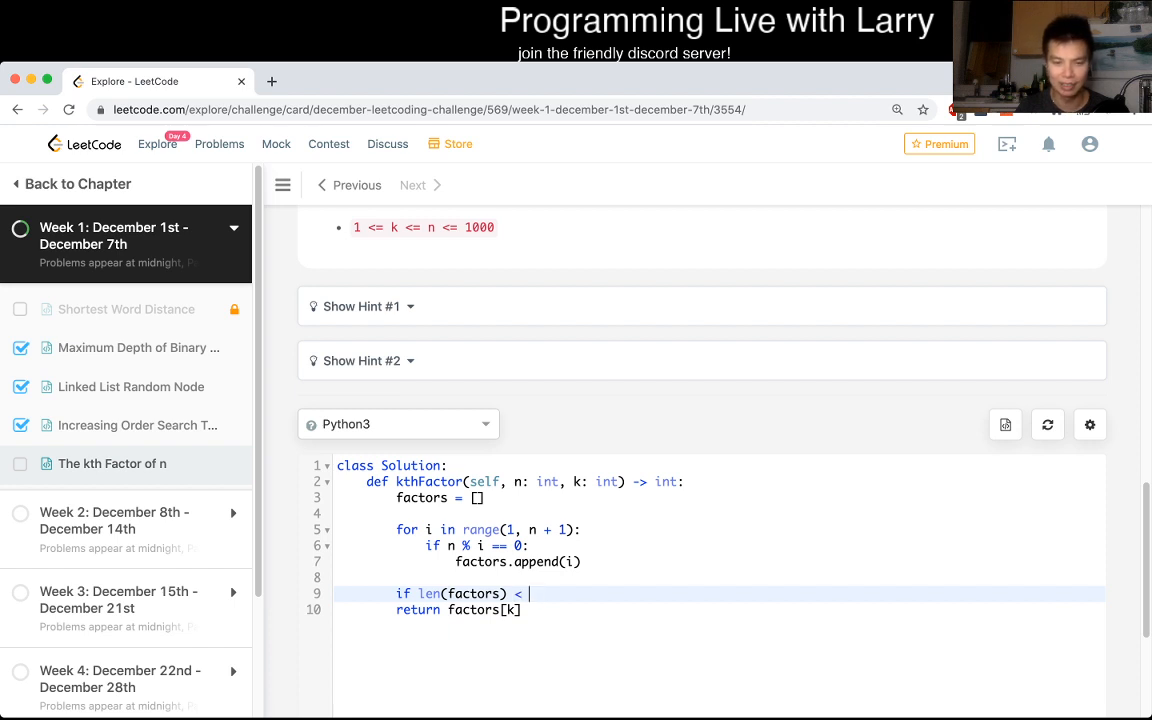
type("k >=")
type("ret")
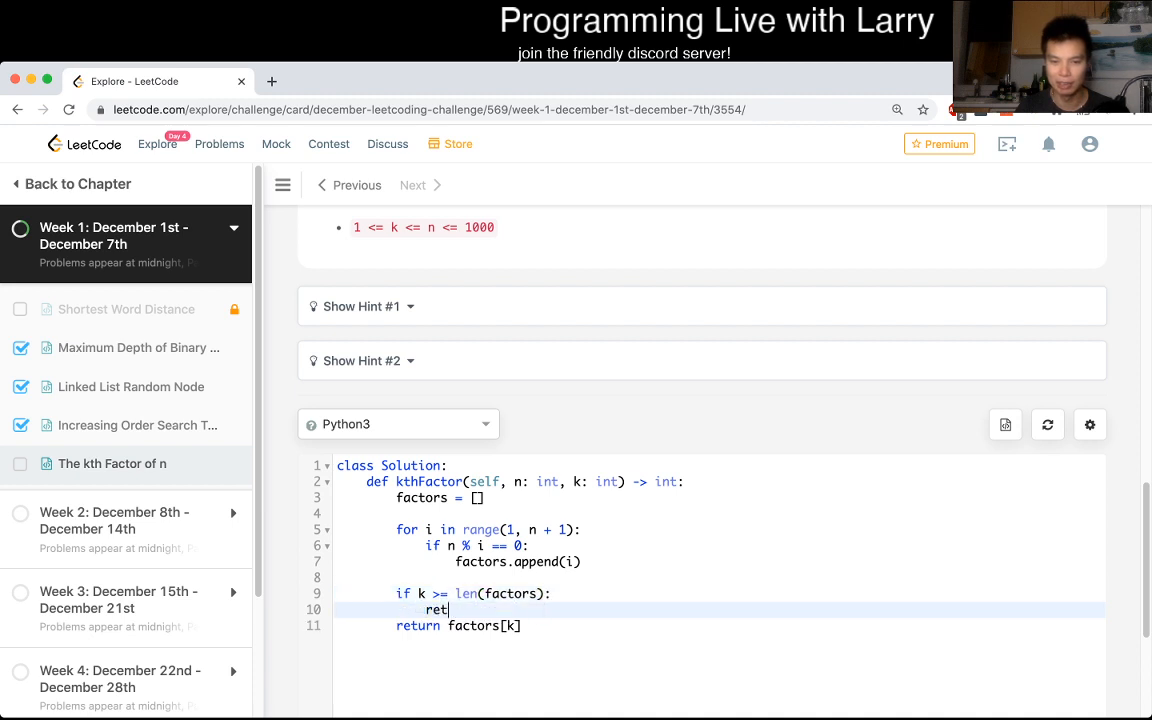
type("urn -1")
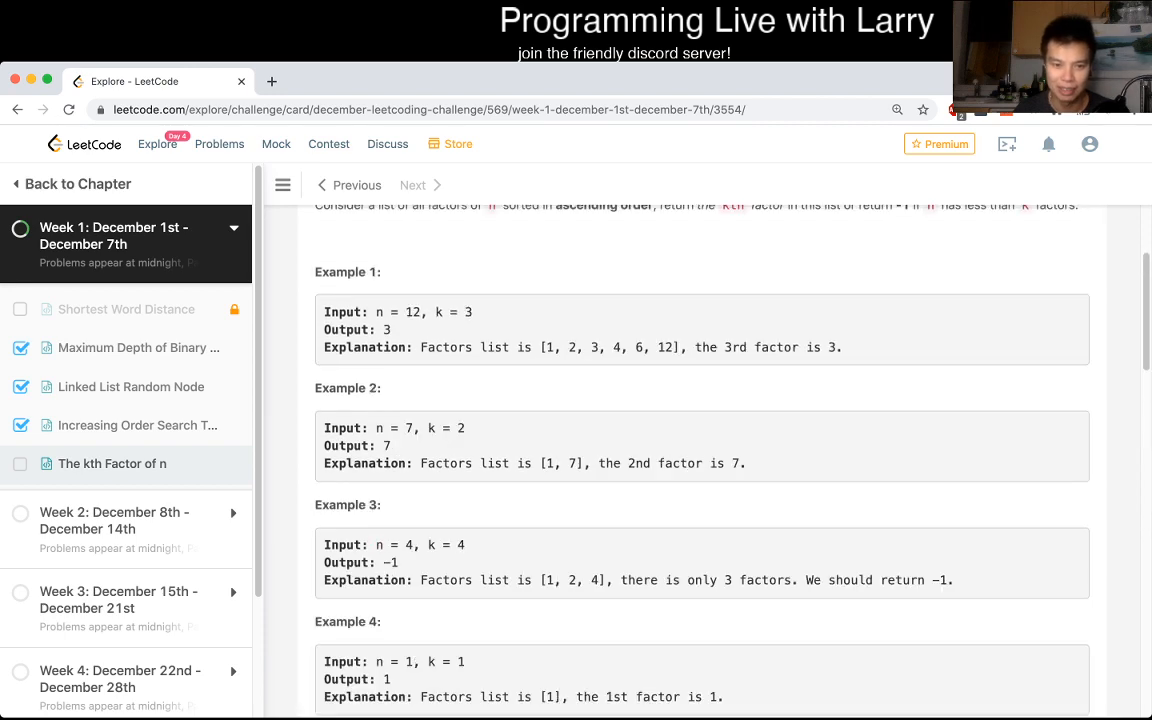
Run five example cases as custom tests; only the third answer matches the expected output.
left_click(971, 356)
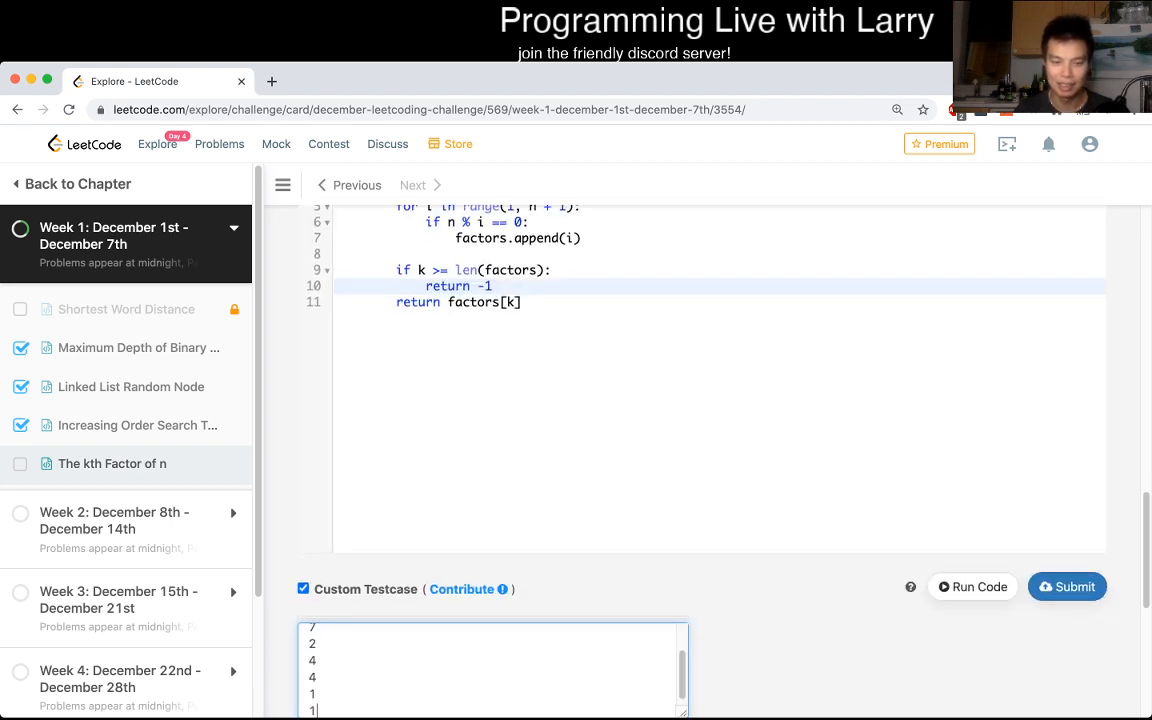
scroll("down", 3)
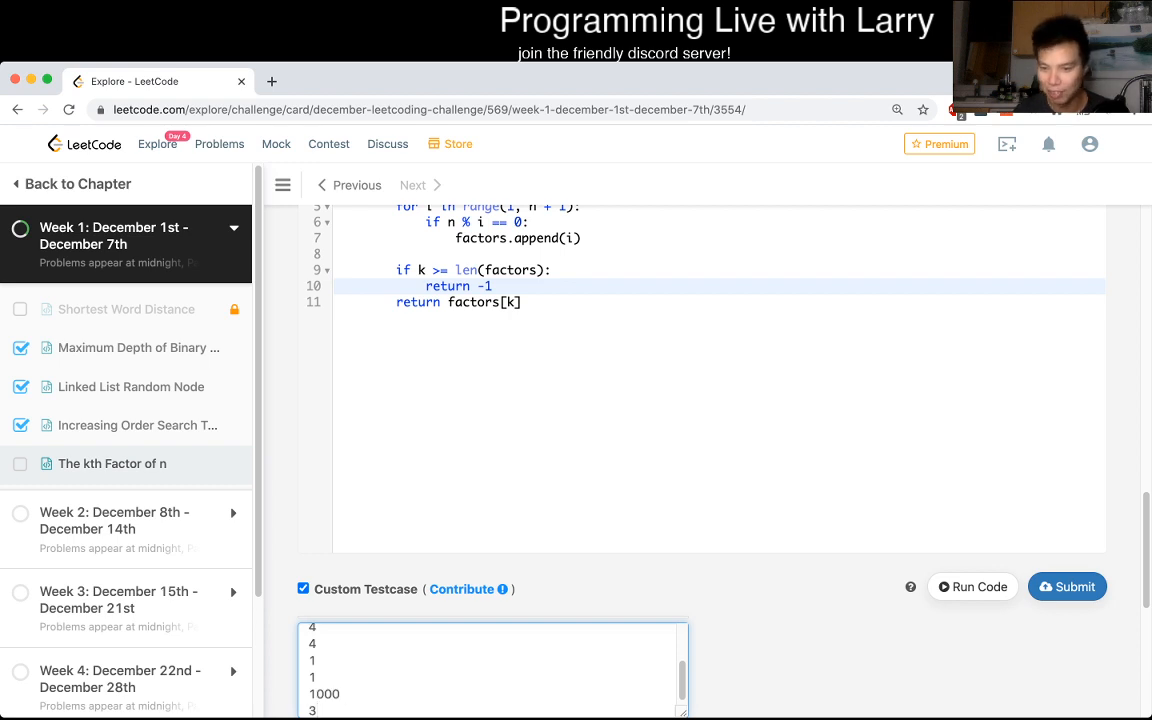
left_click(971, 586)
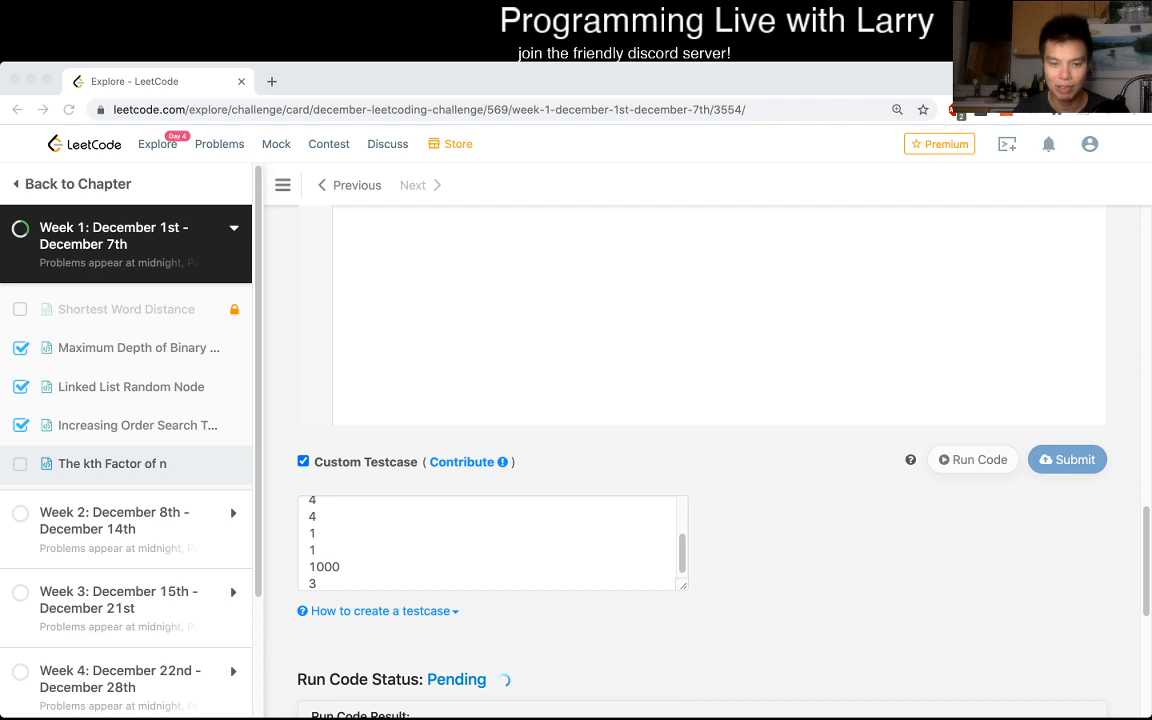
left_click(971, 459)
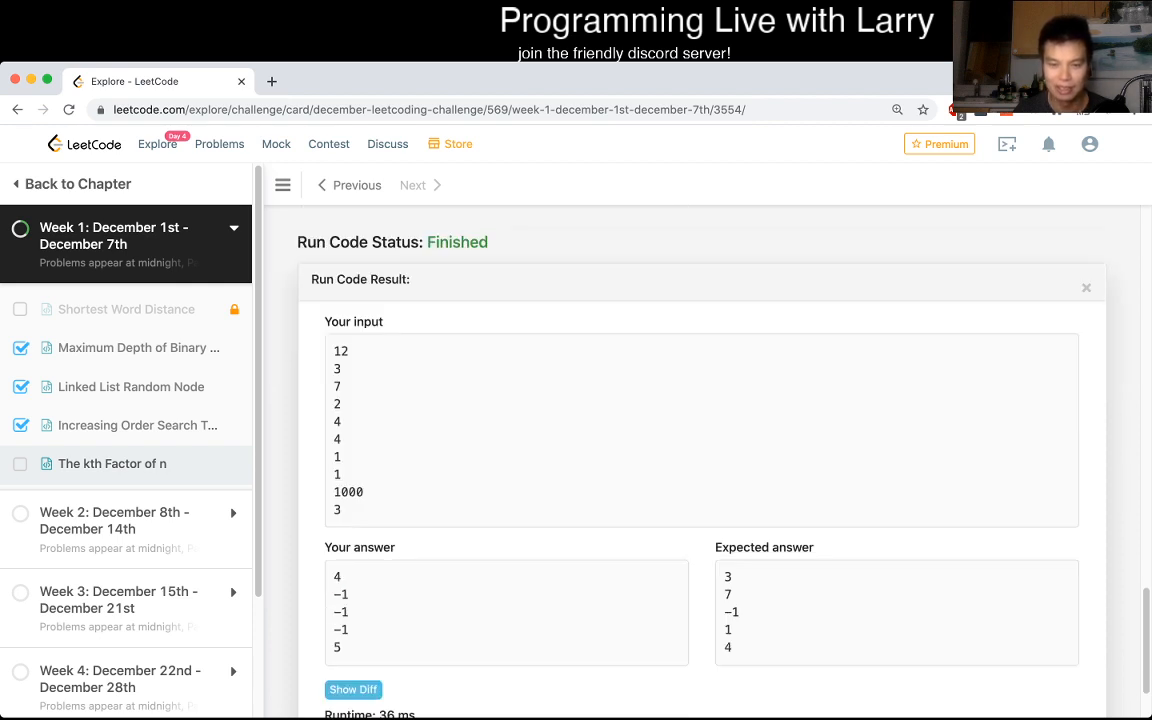
Add 'k -= 1' above 'factors = []' at the top of kthFactor.
left_click(1086, 288)
type("k -= 1")
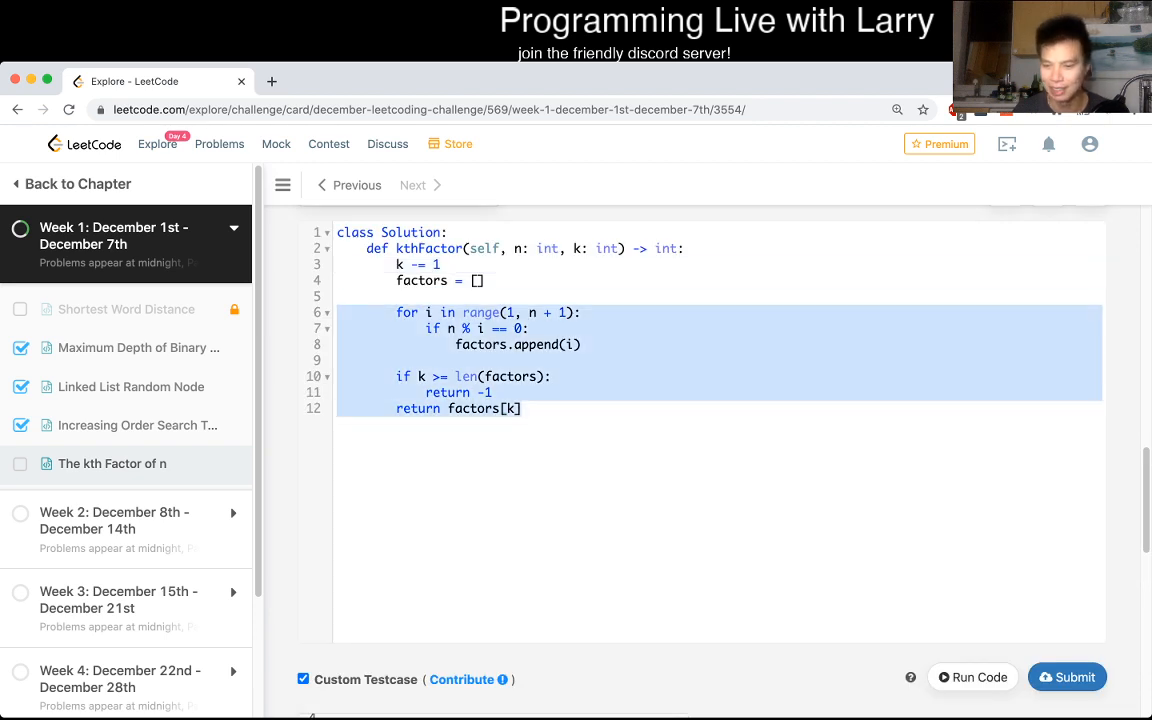
Submit the zero-based kthFactor solution and get it accepted.
left_click(1067, 677)
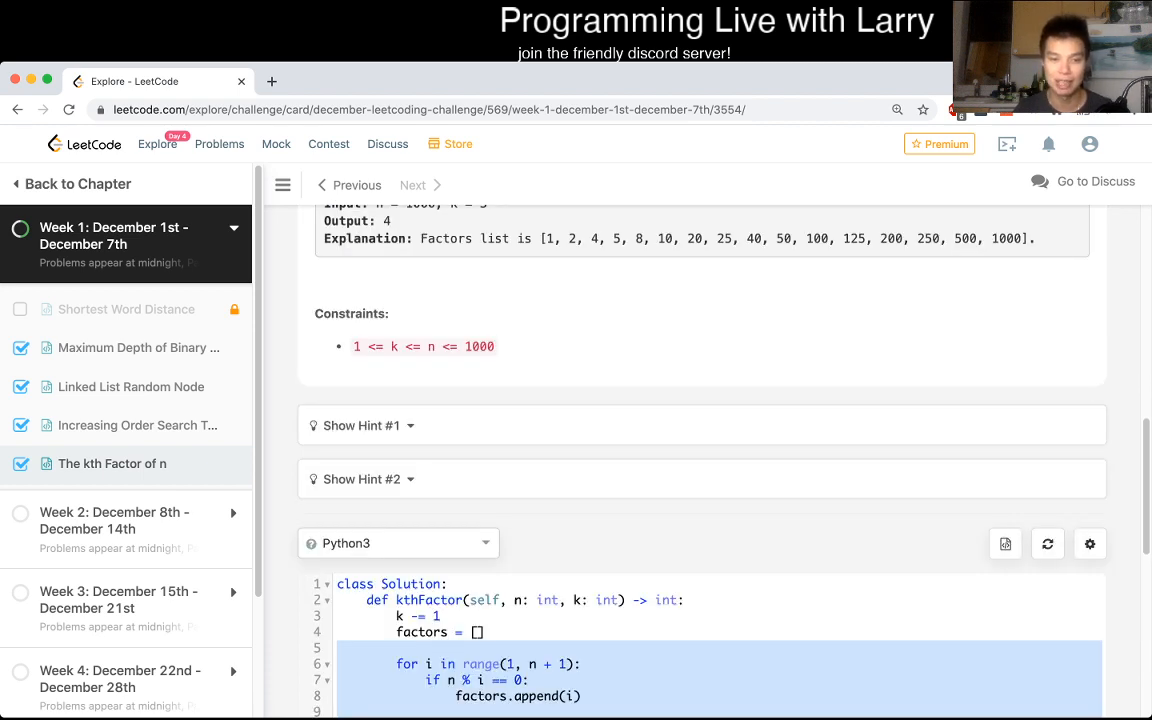
scroll("down", 3)
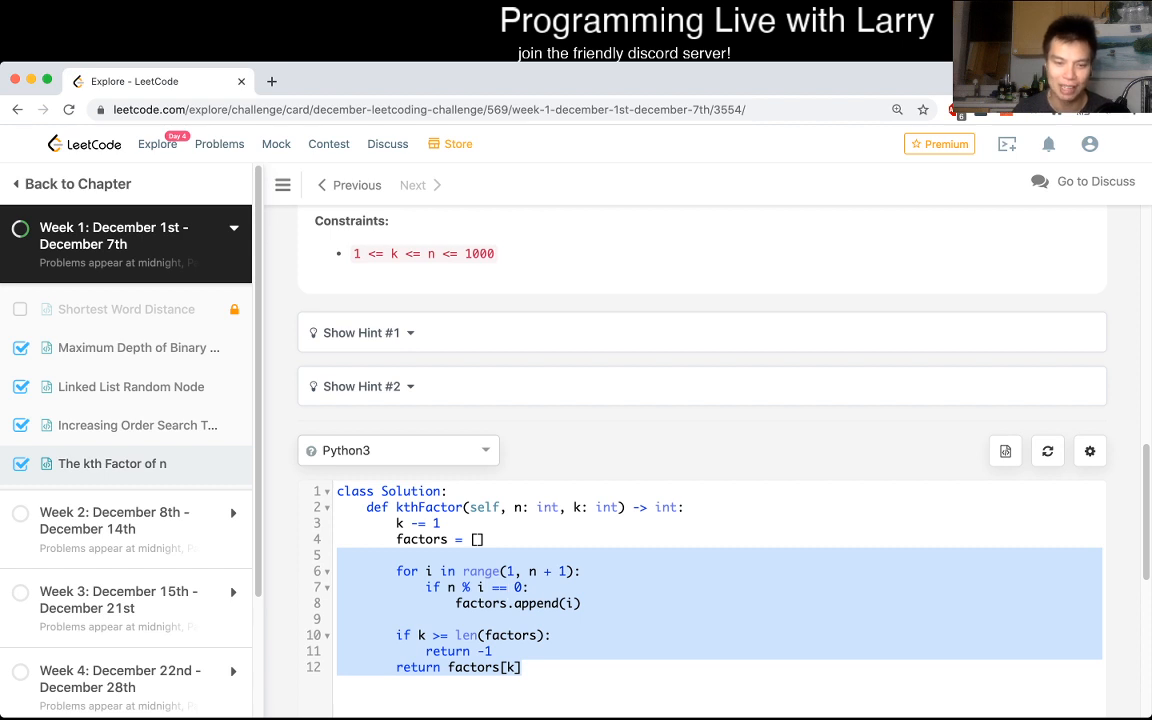
left_click(456, 619)
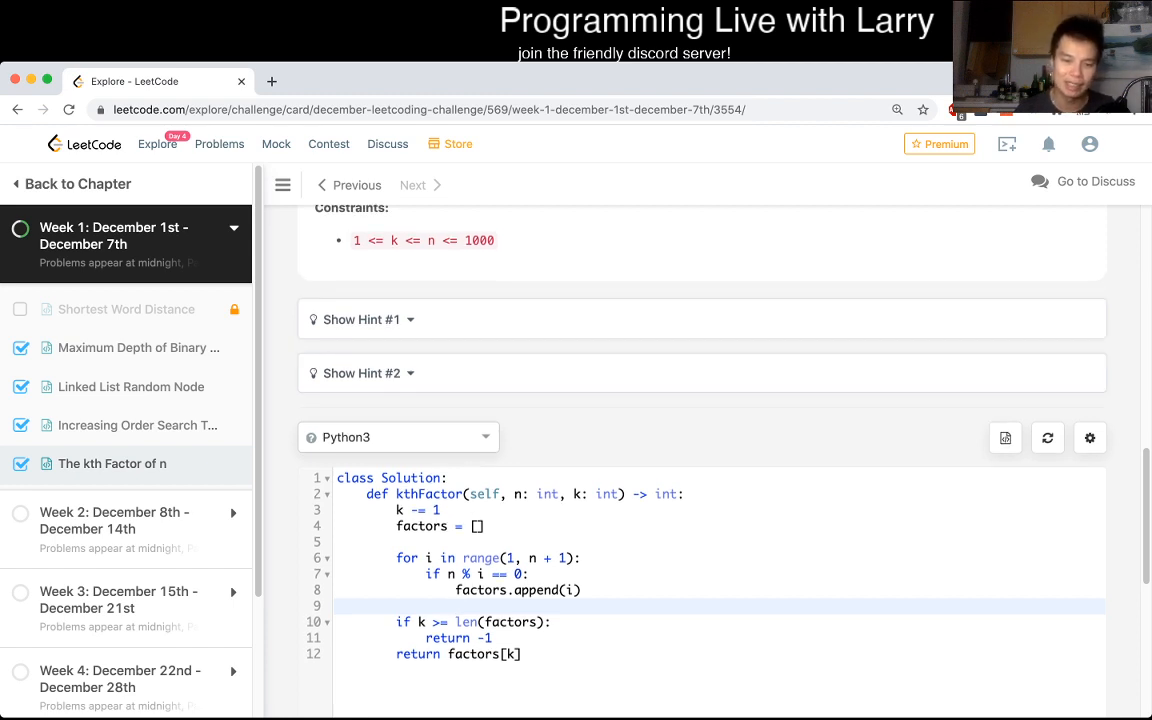
left_click_drag(405, 558, 581, 589)
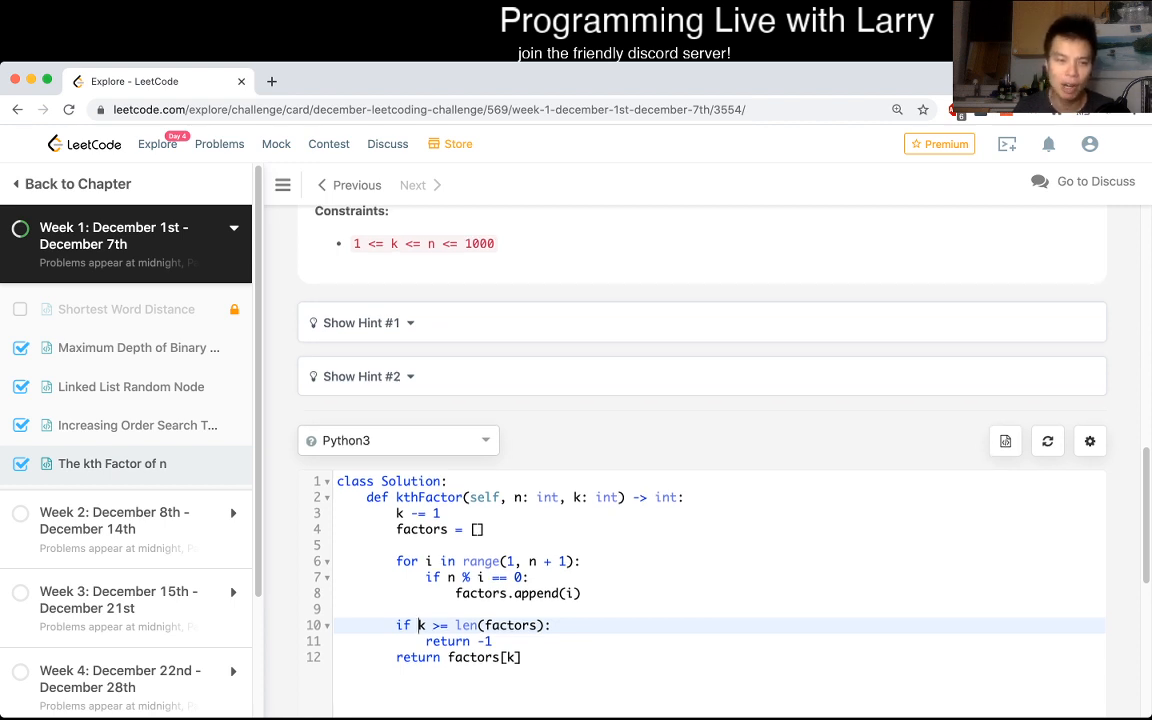
scroll("down", 3)
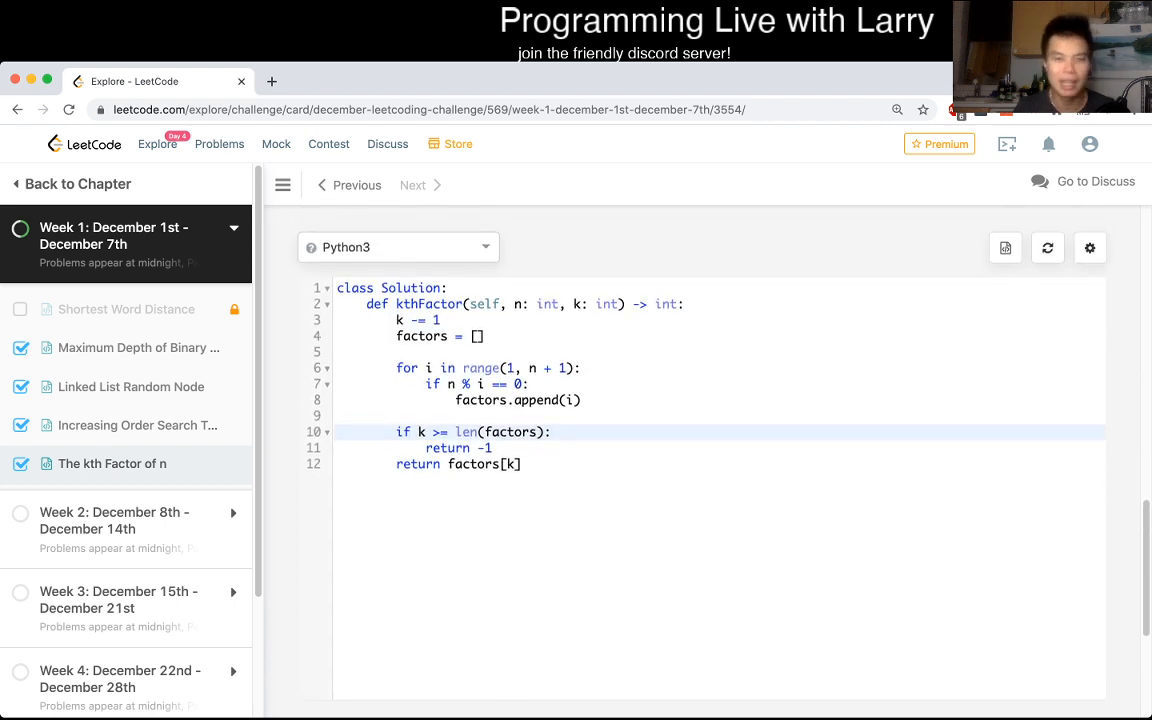